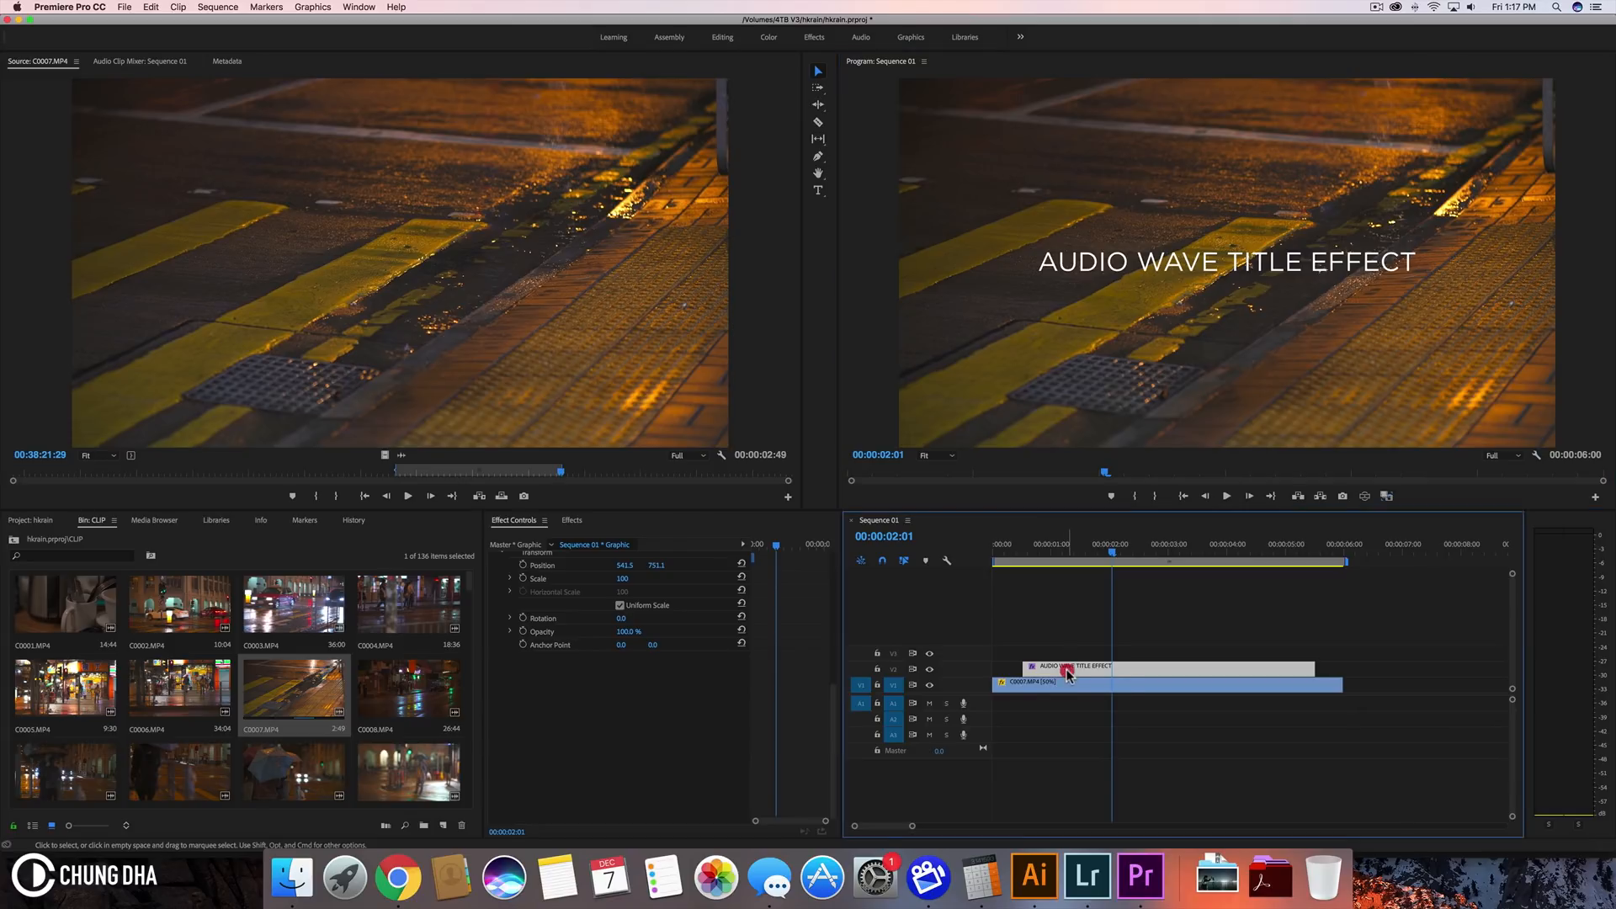
mouse_move(1070, 673)
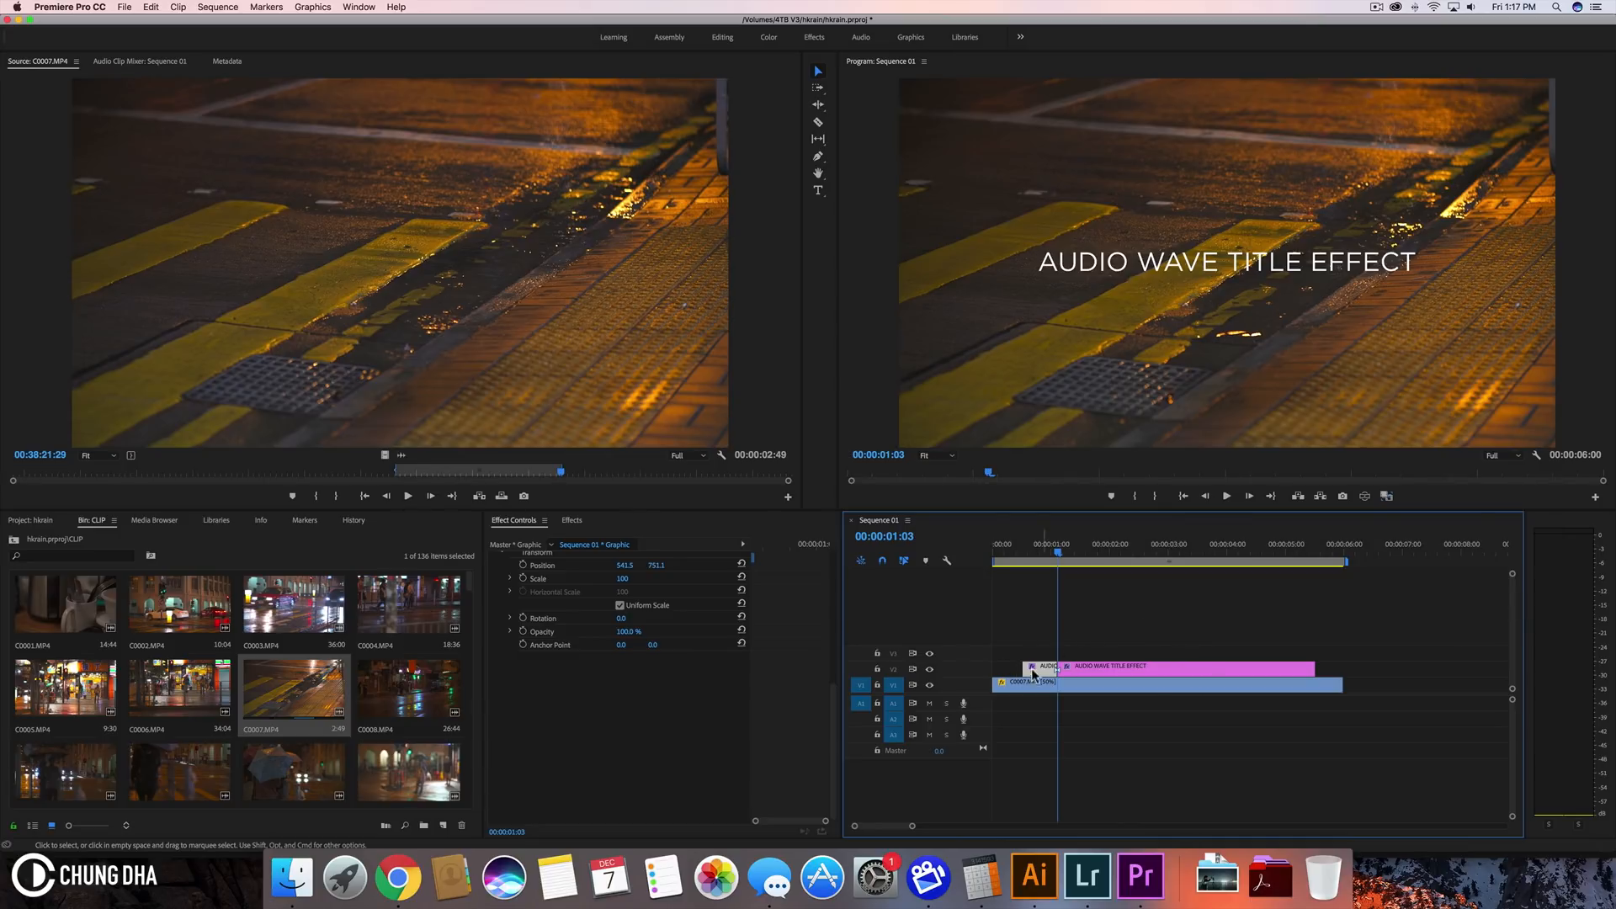
mouse_move(975, 669)
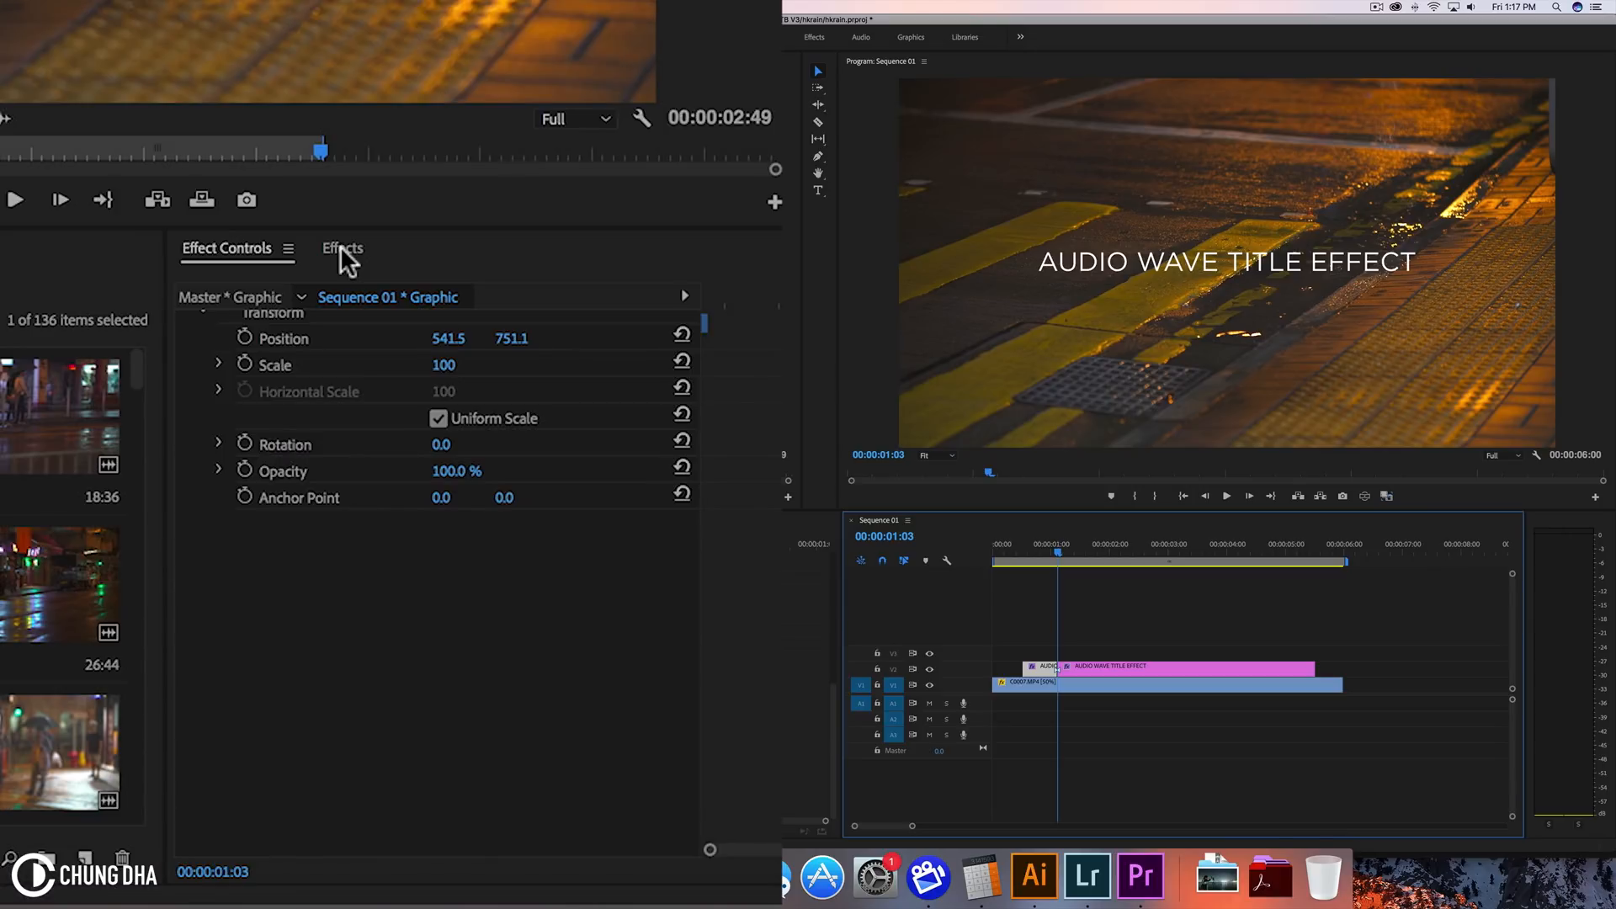
- Apply Turbulent Displace to the title with Vertical Displacement and Amount 250
click(342, 249)
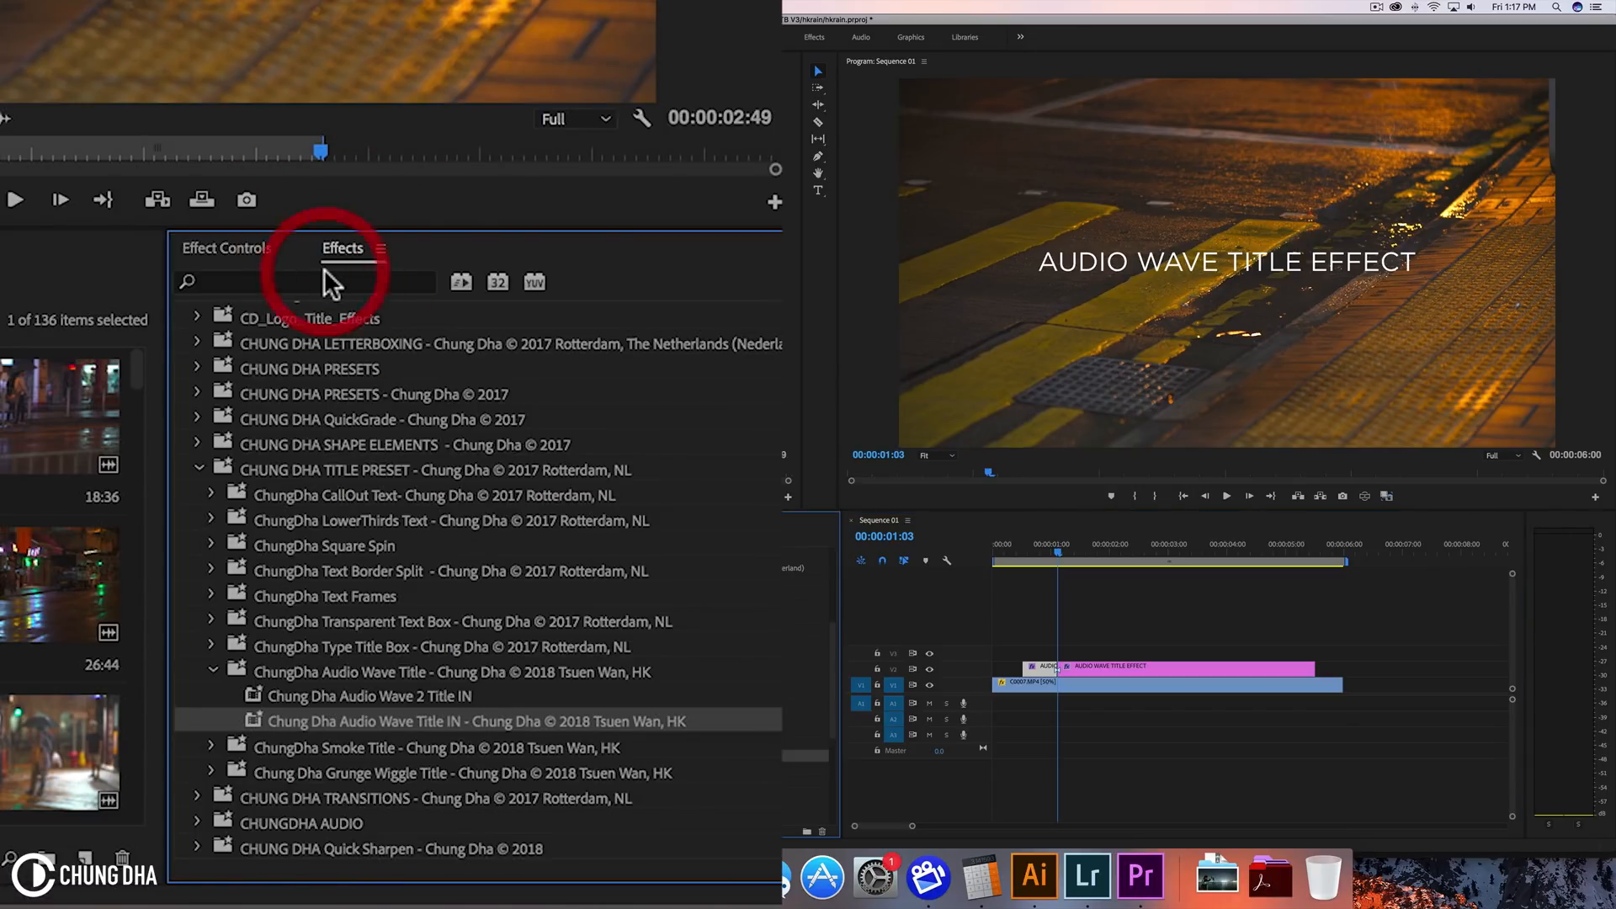
text(tur)
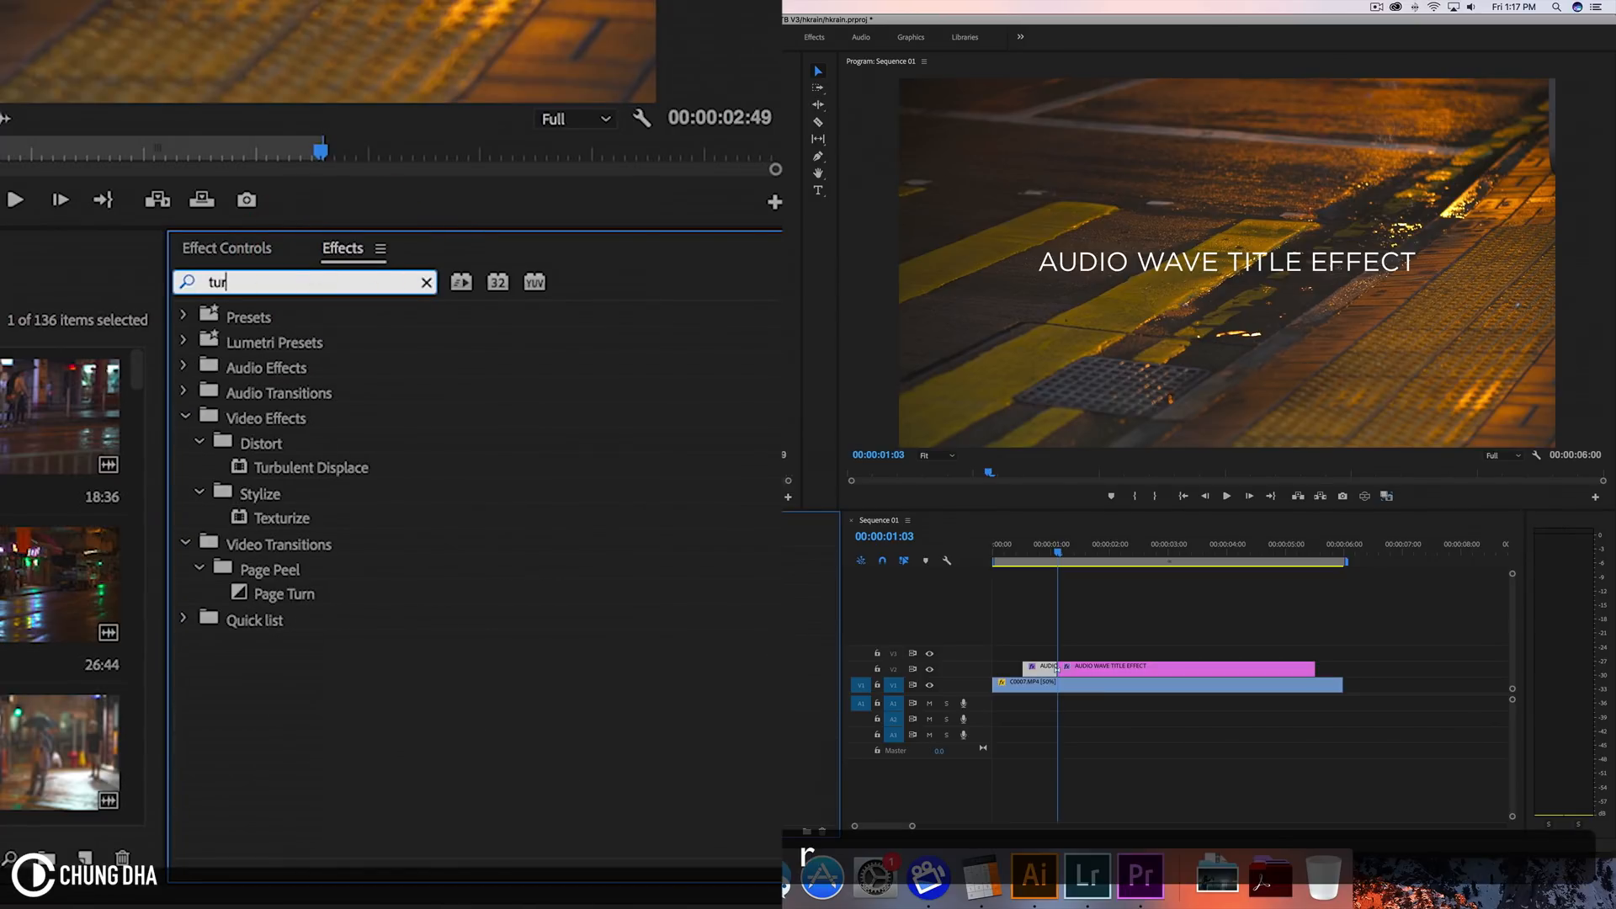
mouse_move(312, 480)
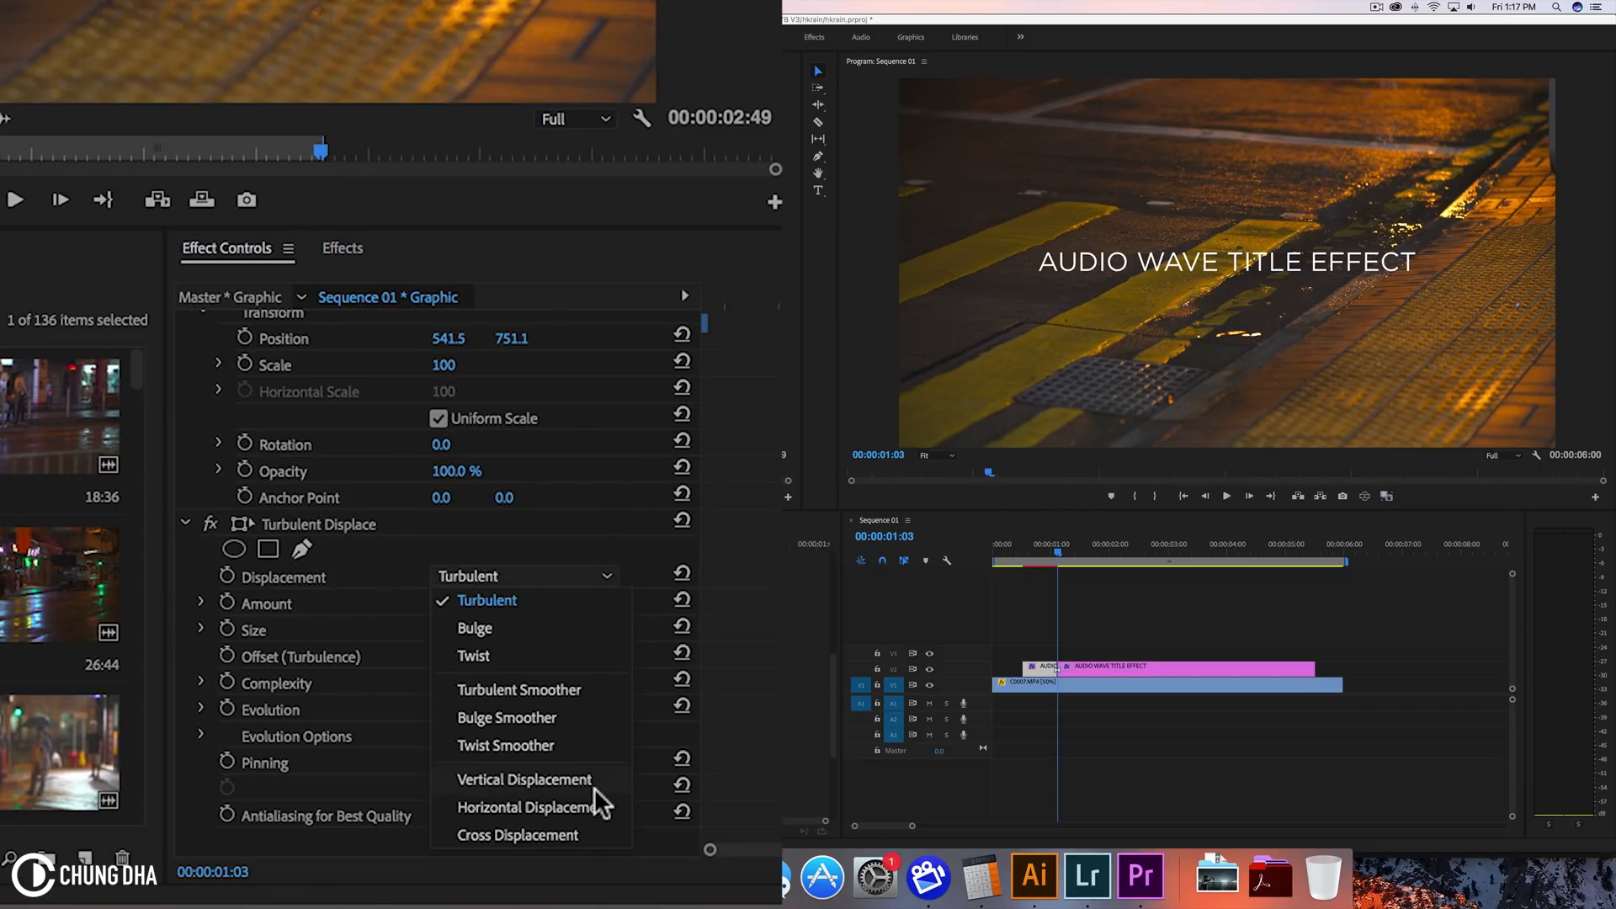
click(525, 780)
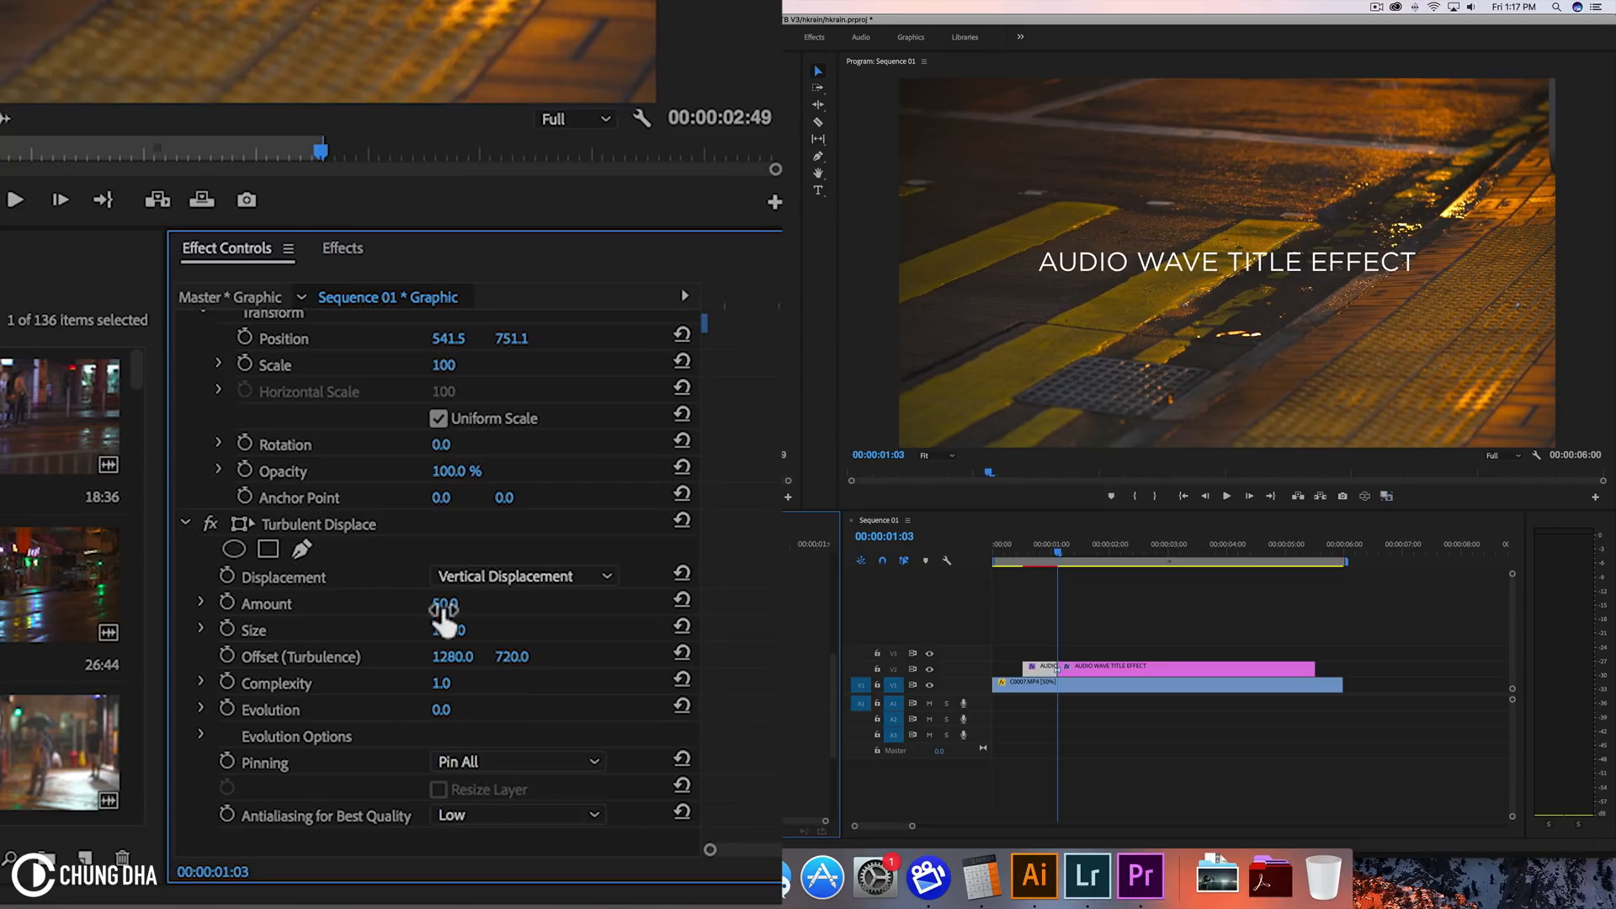
double_click(443, 603)
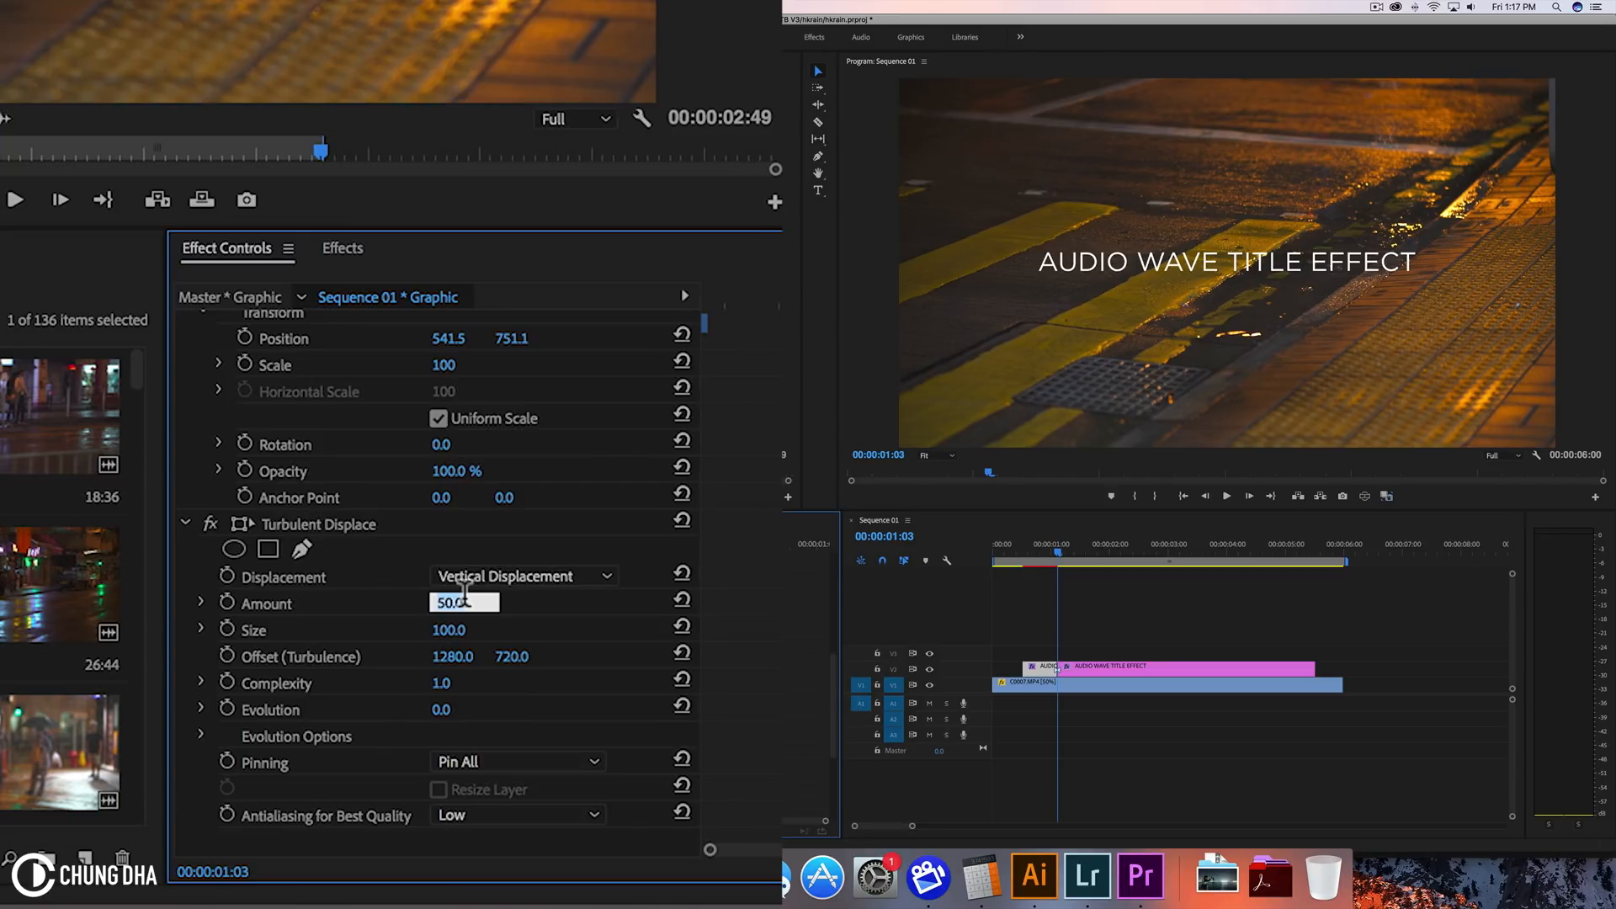
text(250)
click(449, 629)
text(500)
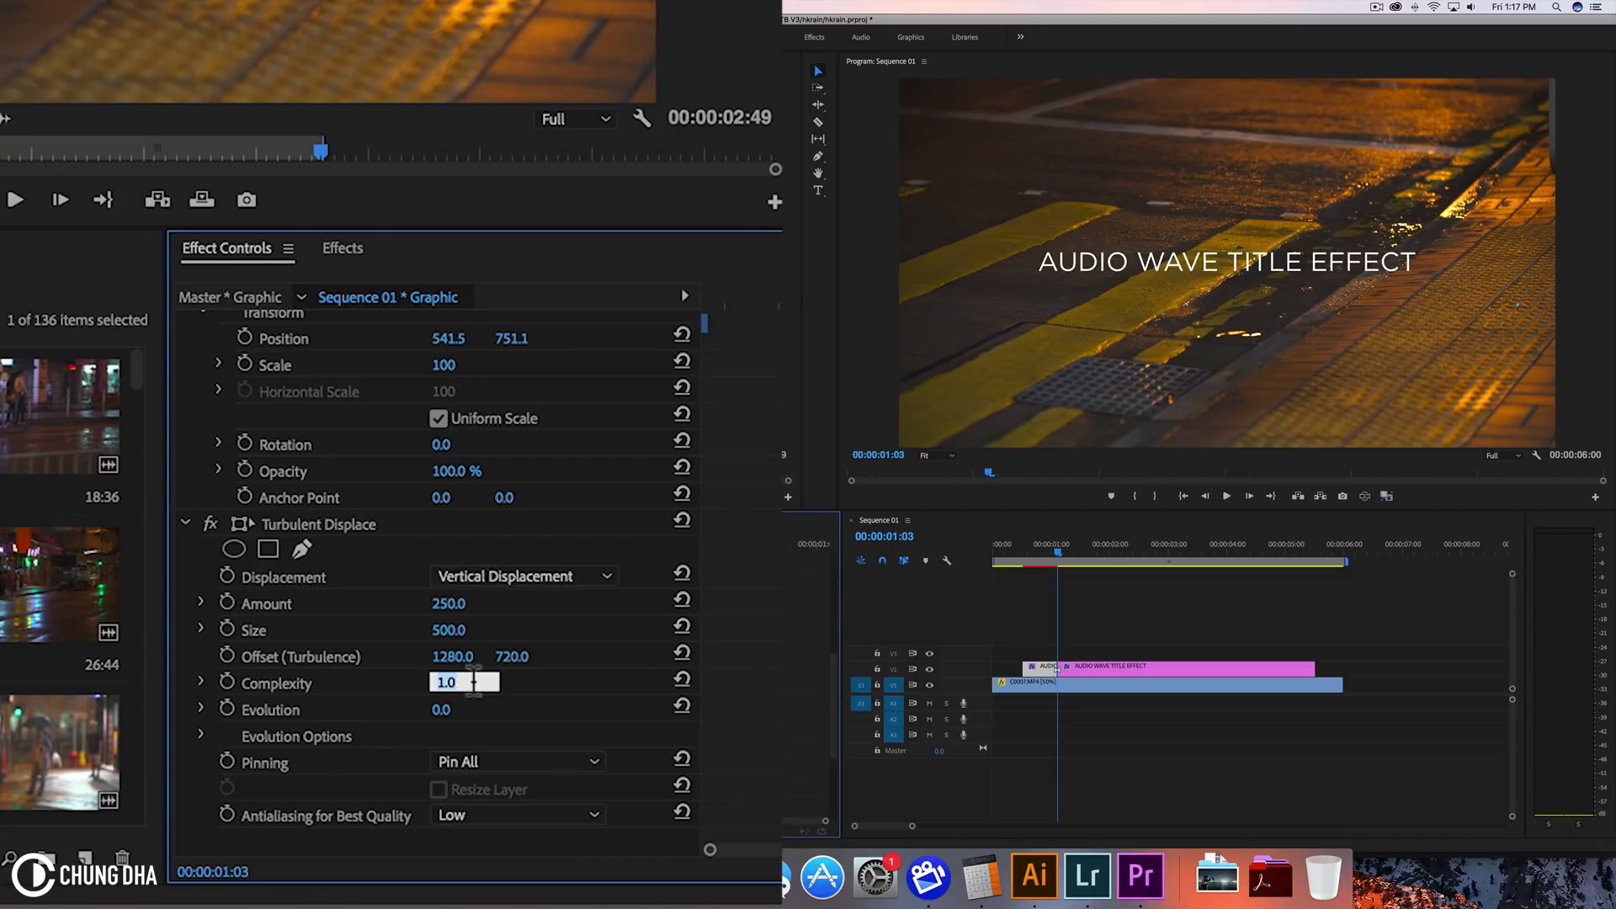
- Set Complexity to 10.0 and Pinning to Pin All Locked
text(10.0)
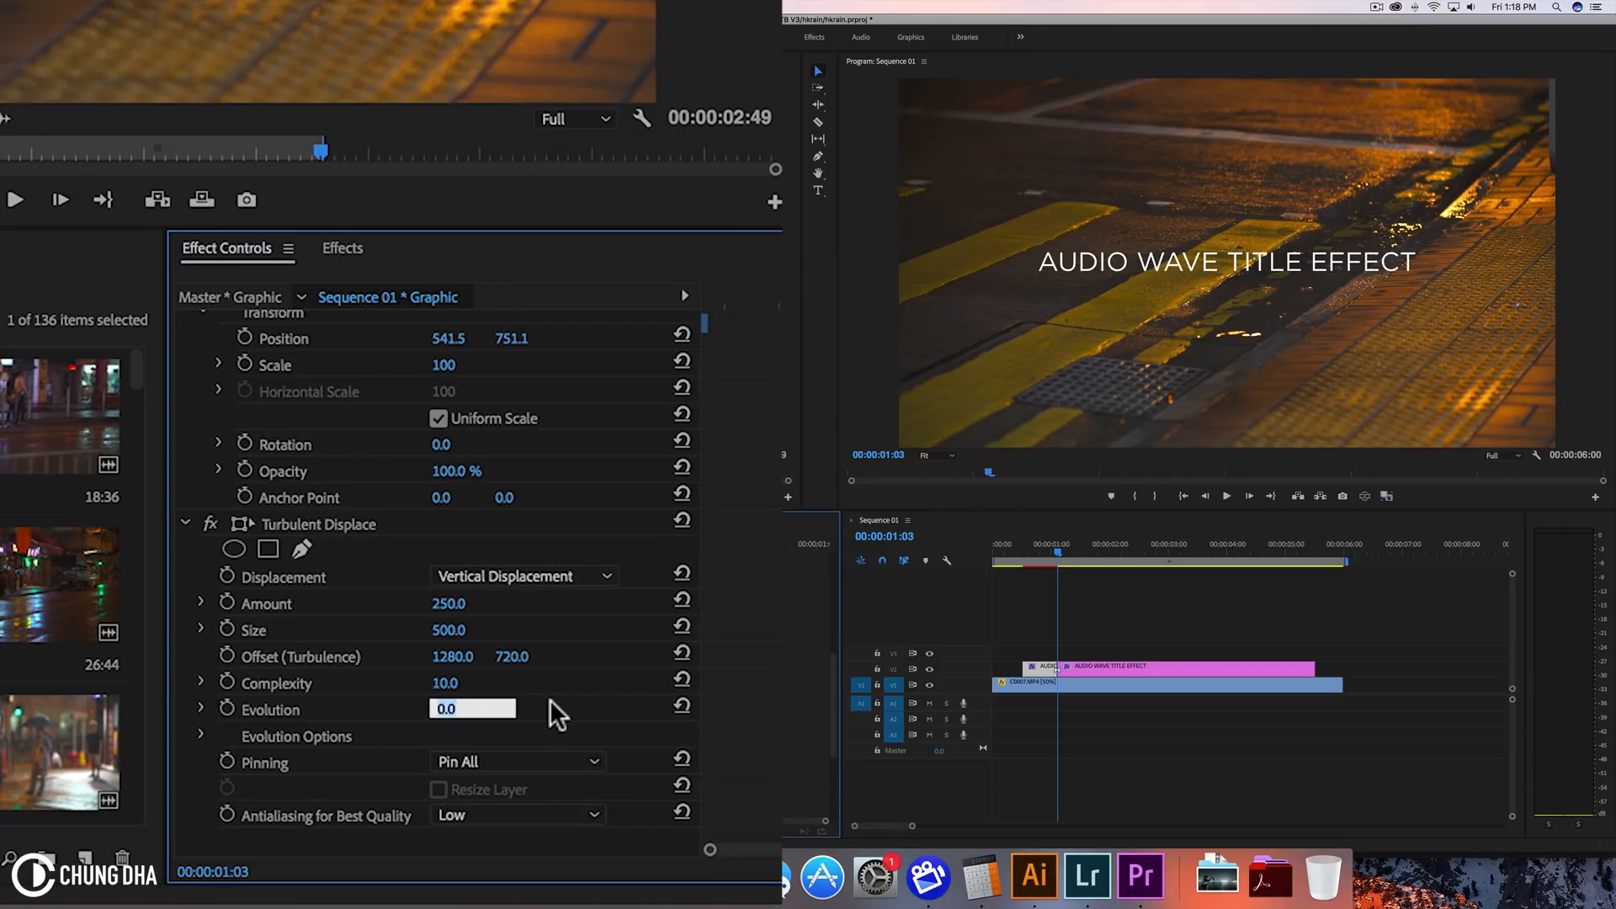
click(515, 761)
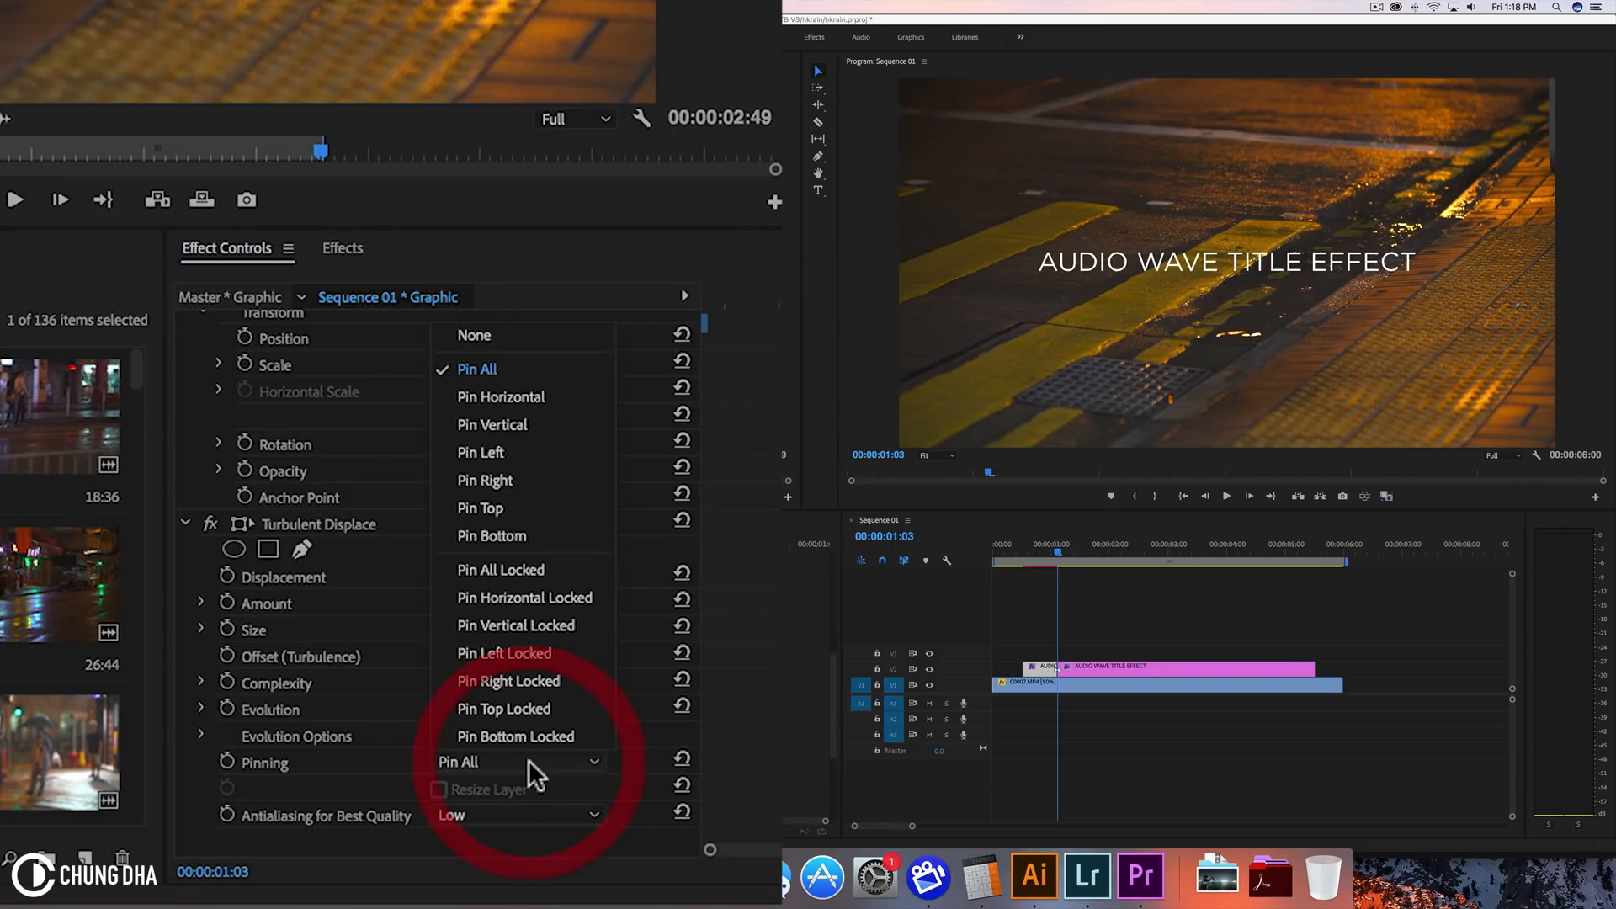
click(501, 761)
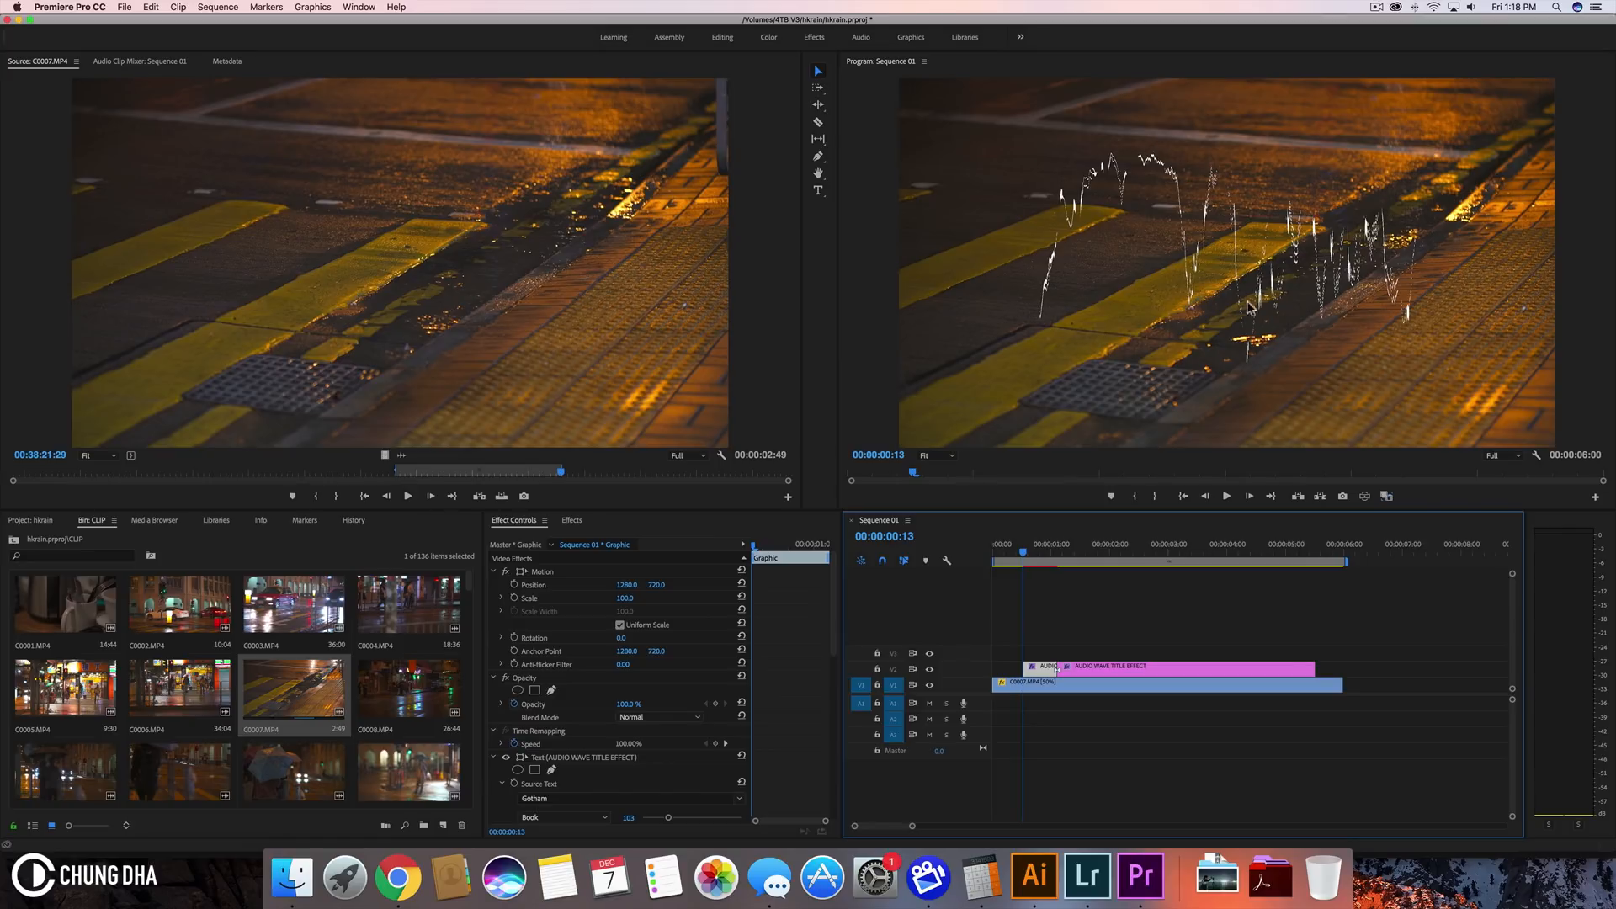
mouse_move(1314, 329)
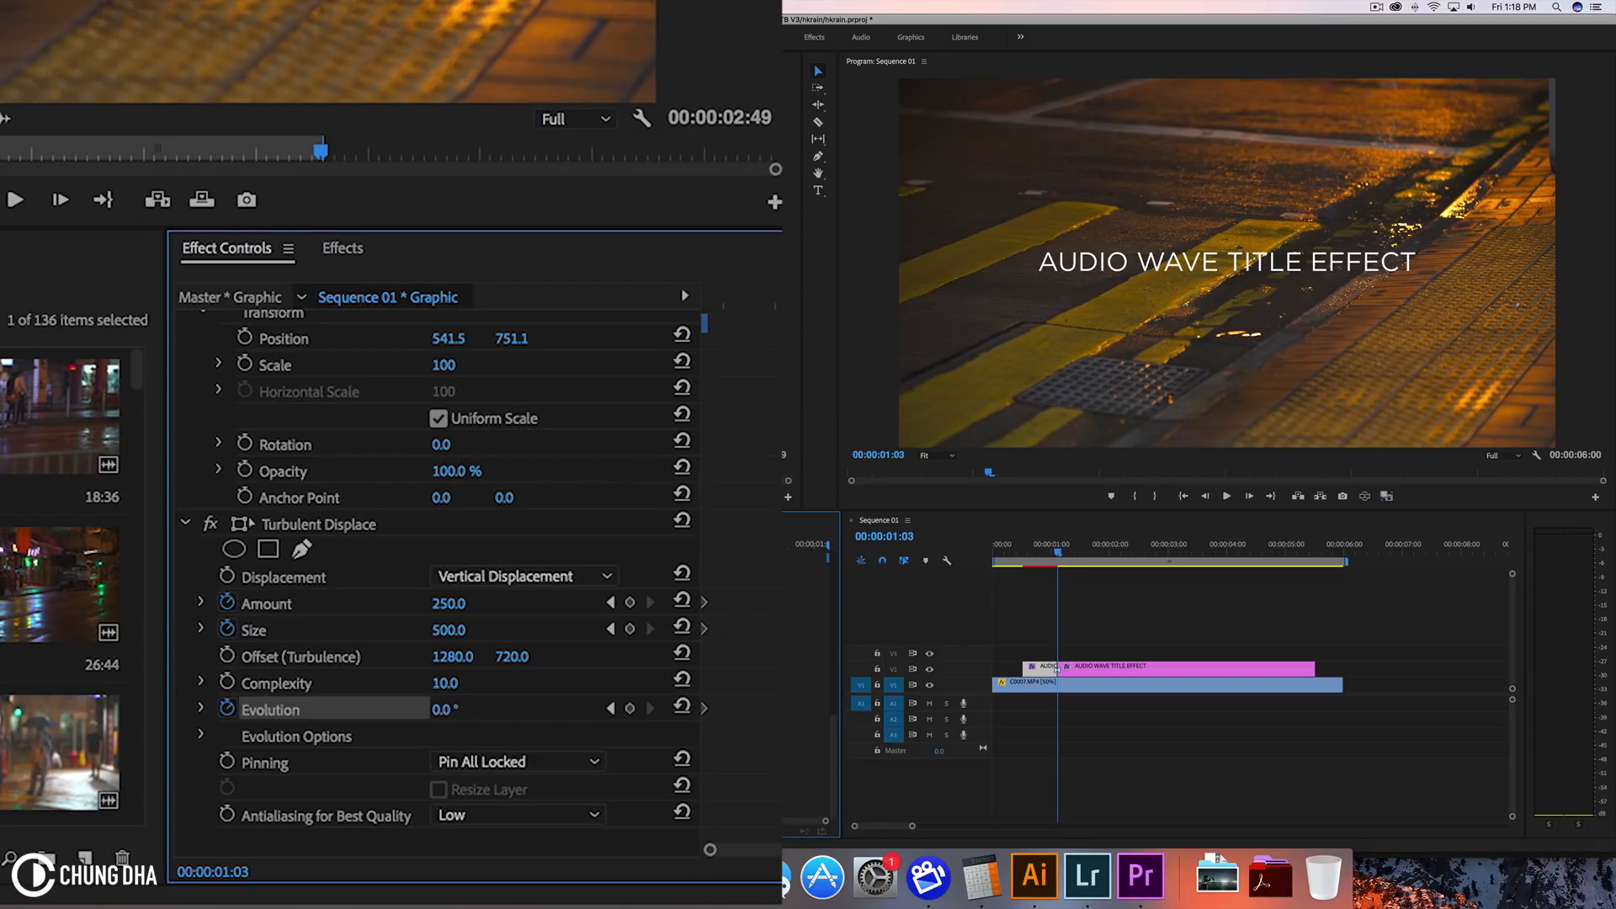
- Keyframe Evolution to 1x0.0, Amount to 0.0 and scrub Size down
text(1x)
text(2)
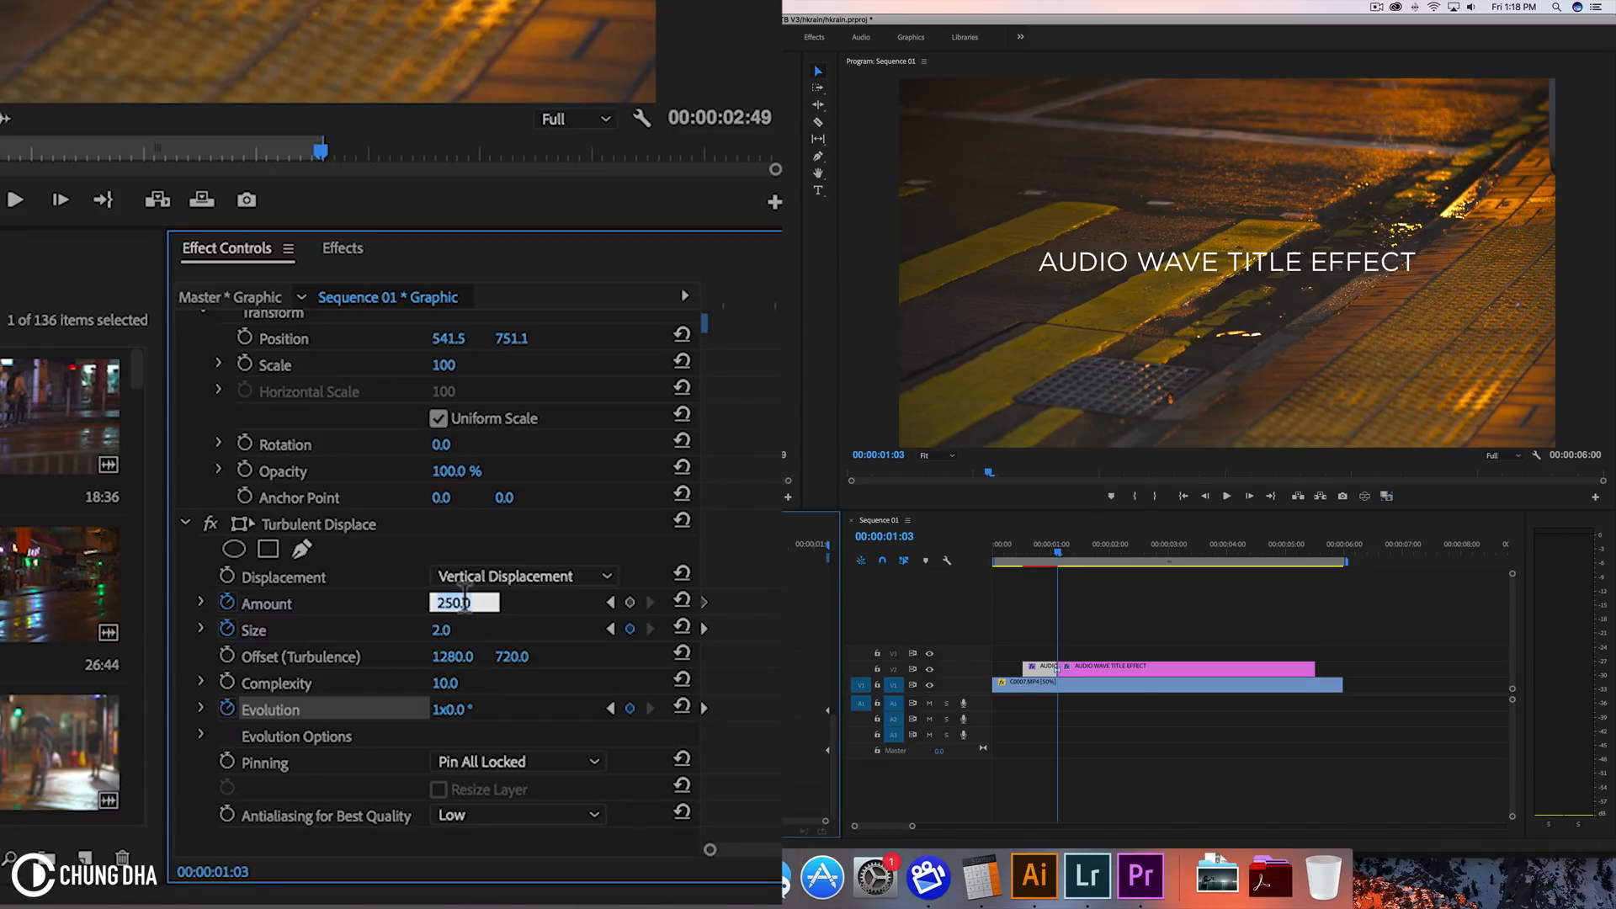
text(0.0)
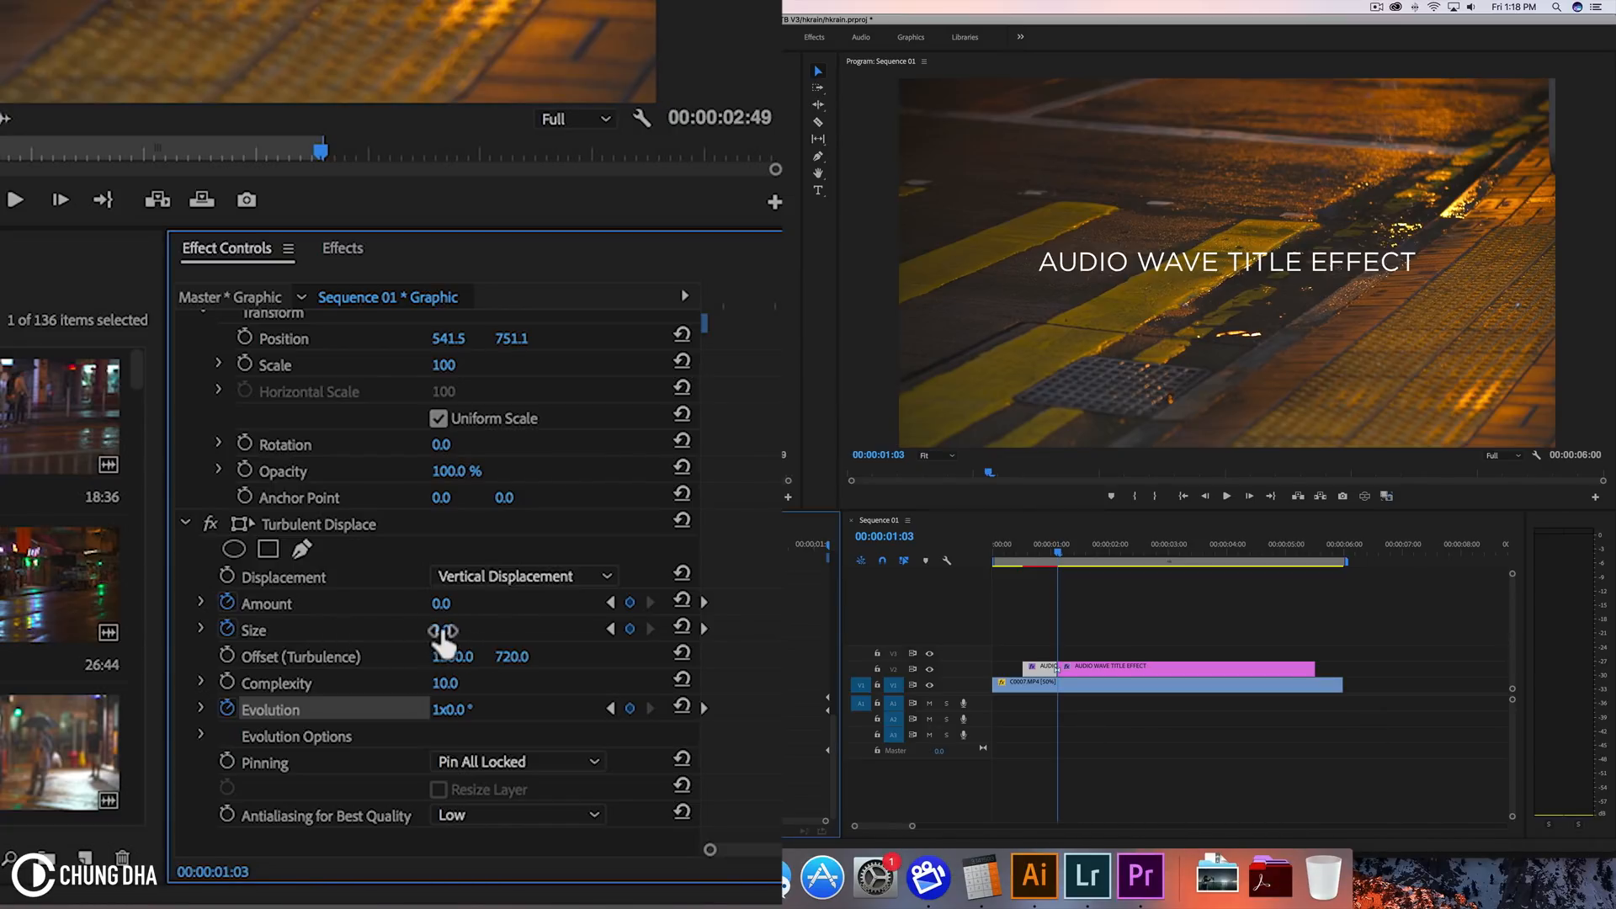
drag(443, 630, 443, 630)
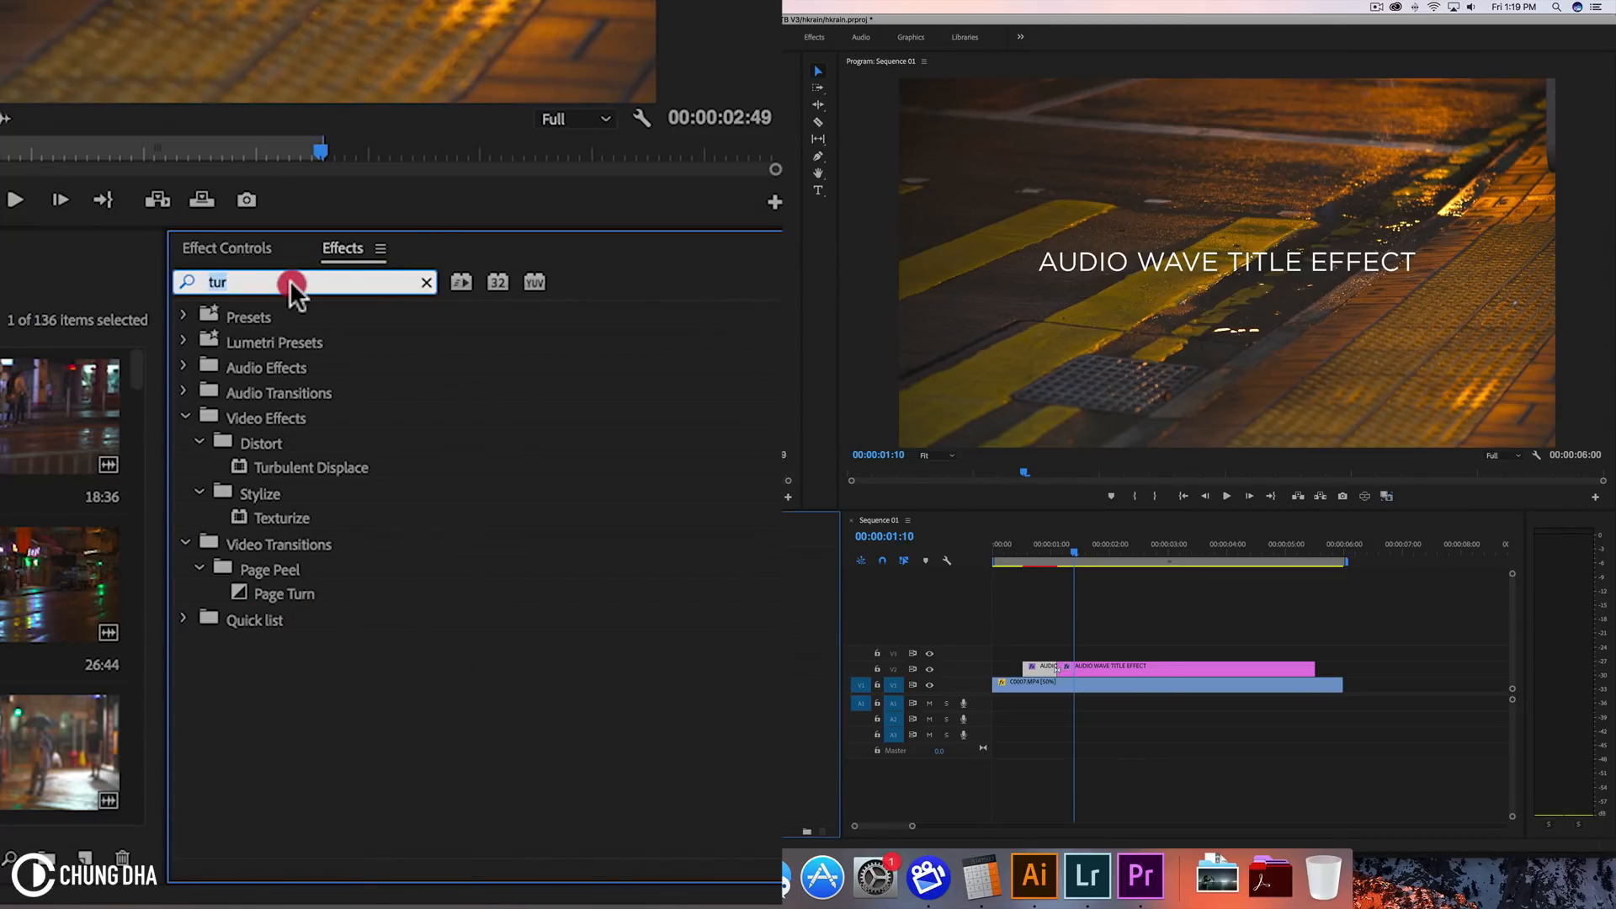
- Add VR Chromatic Aberrations to the title via an Effects search for 'chr'
text(chroma)
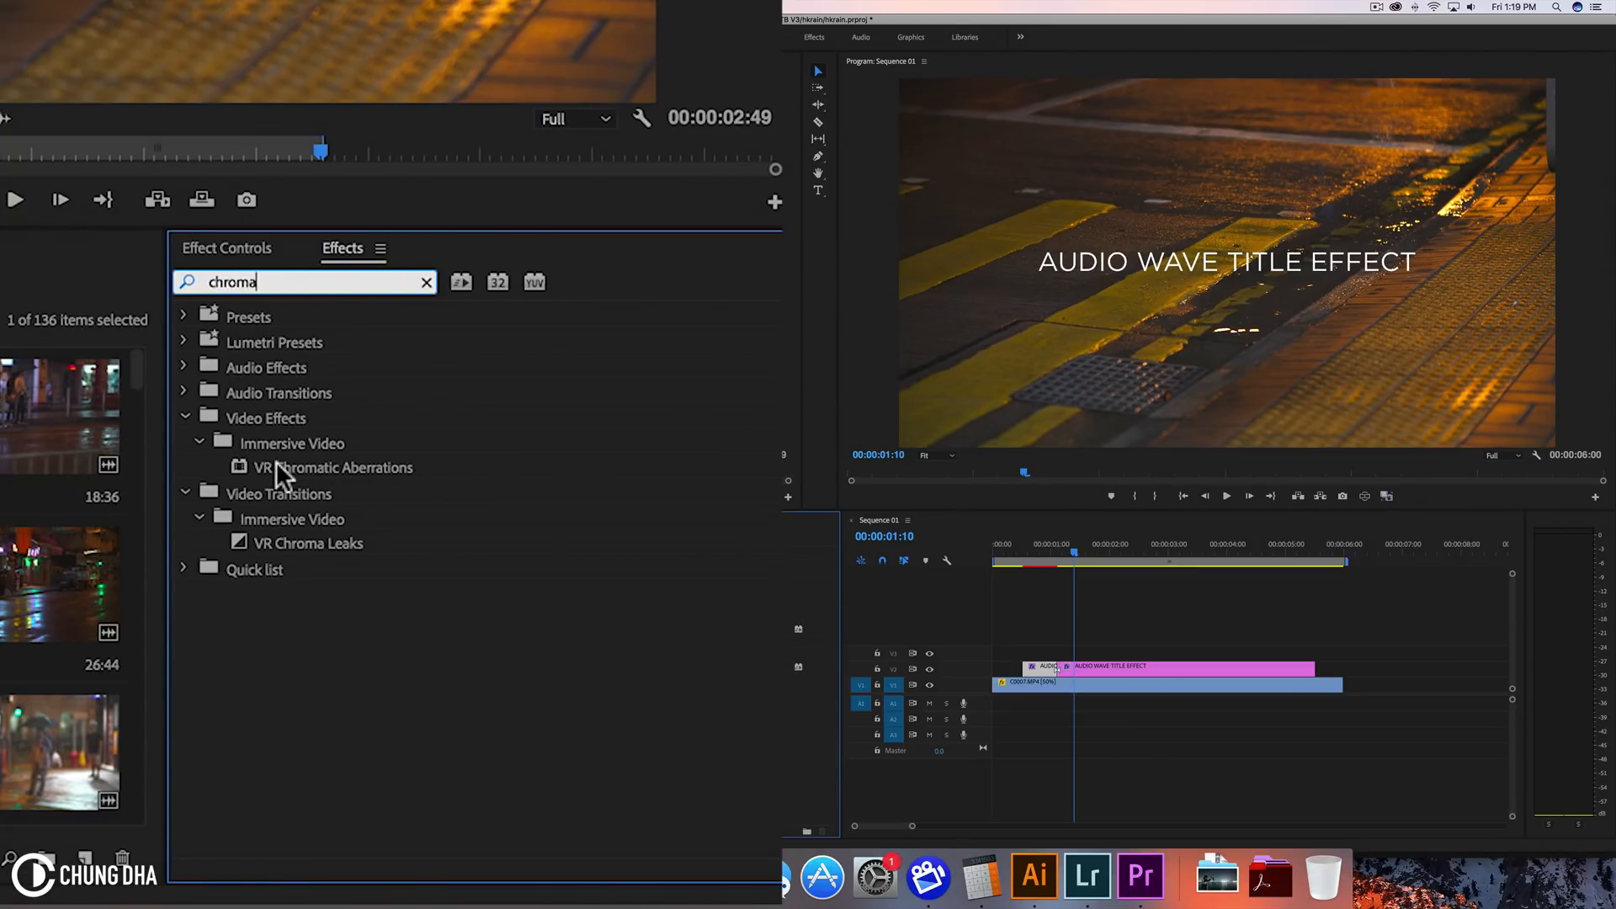
click(334, 467)
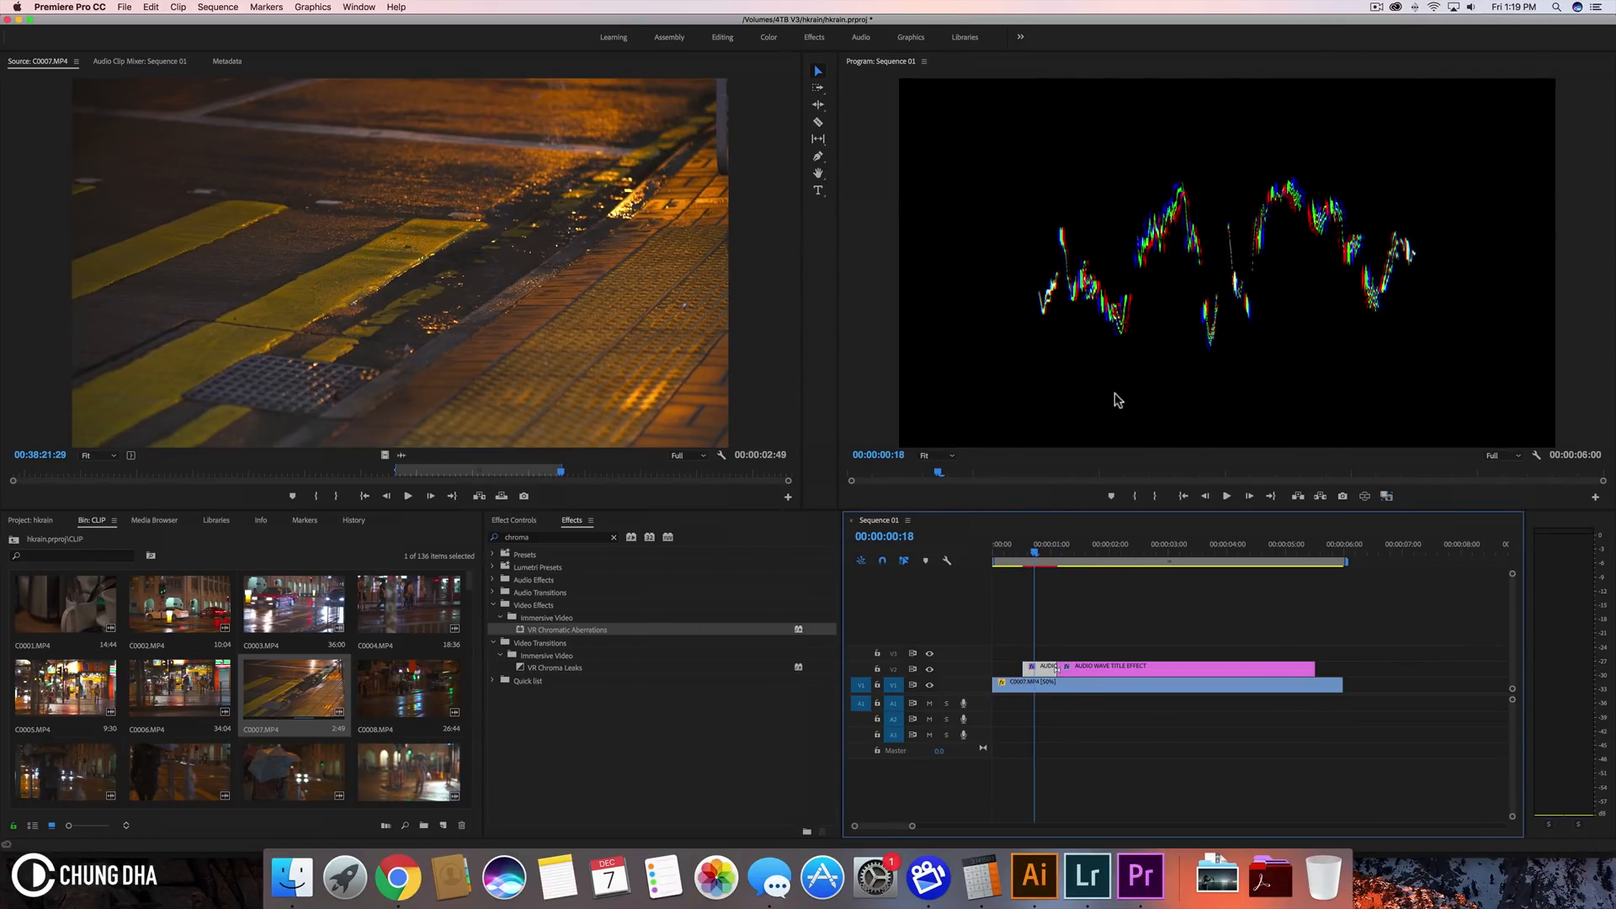
mouse_move(1397, 376)
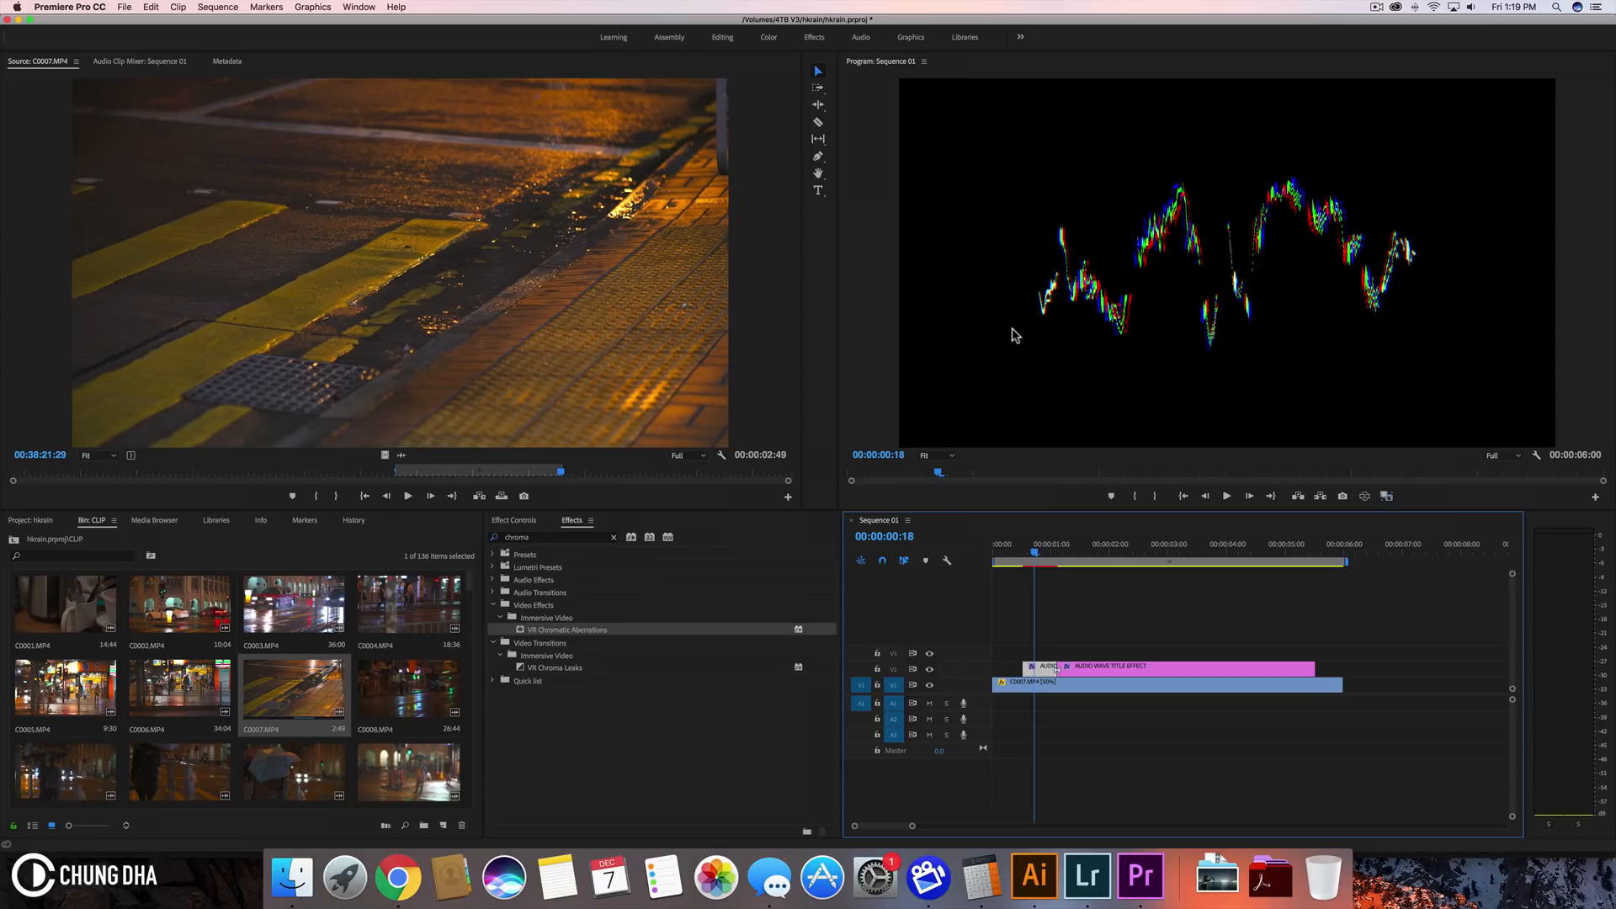
mouse_move(962, 352)
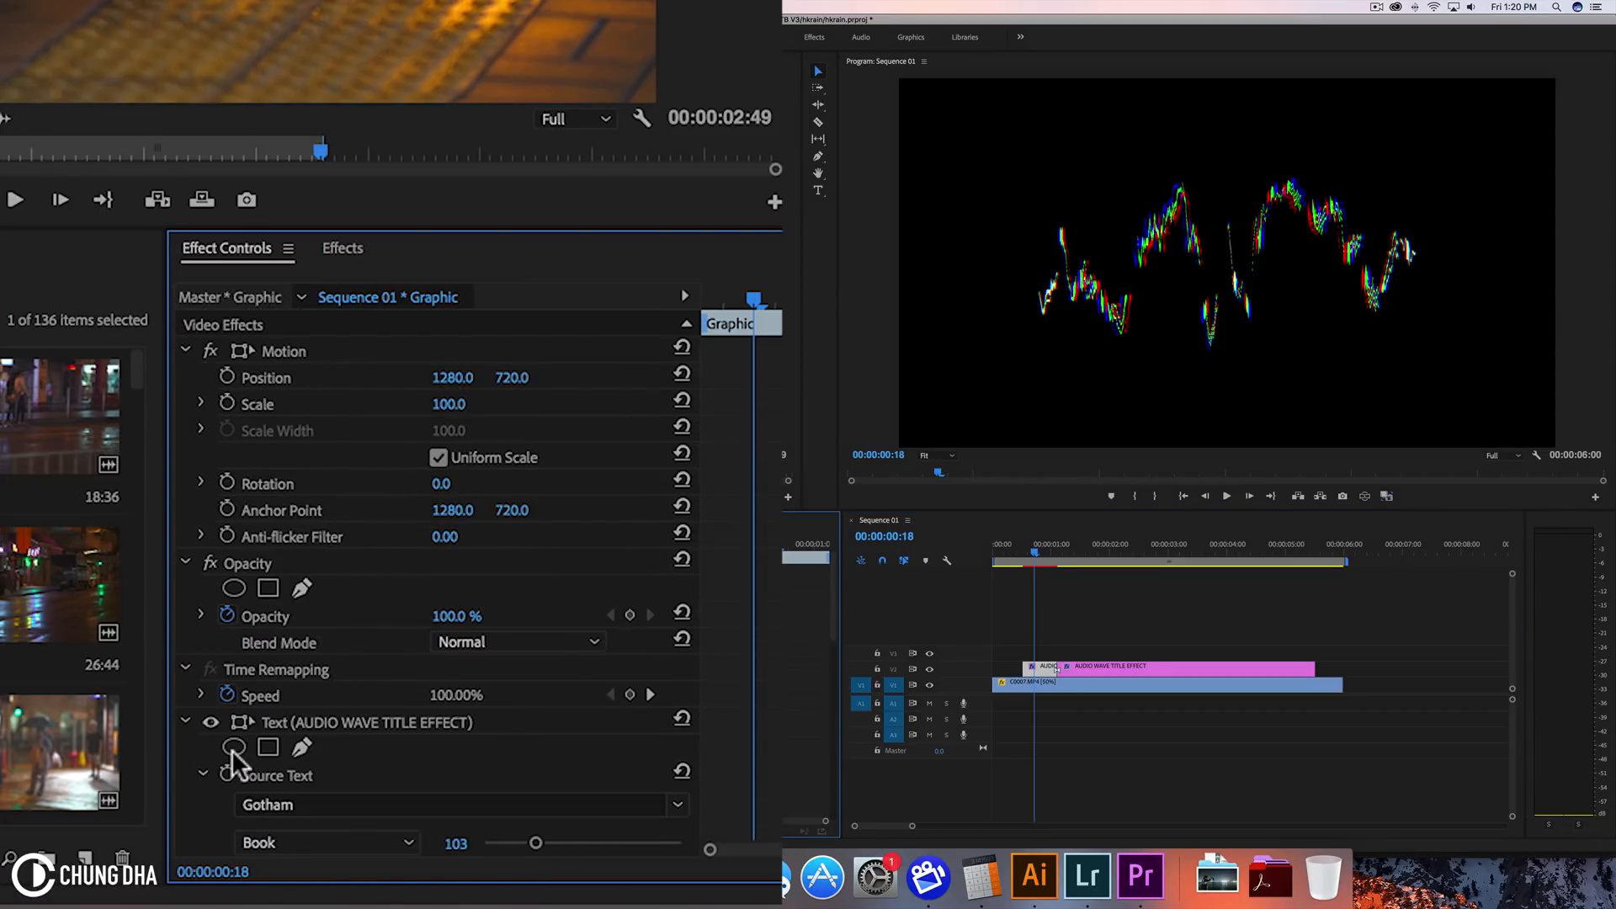
mouse_move(288, 660)
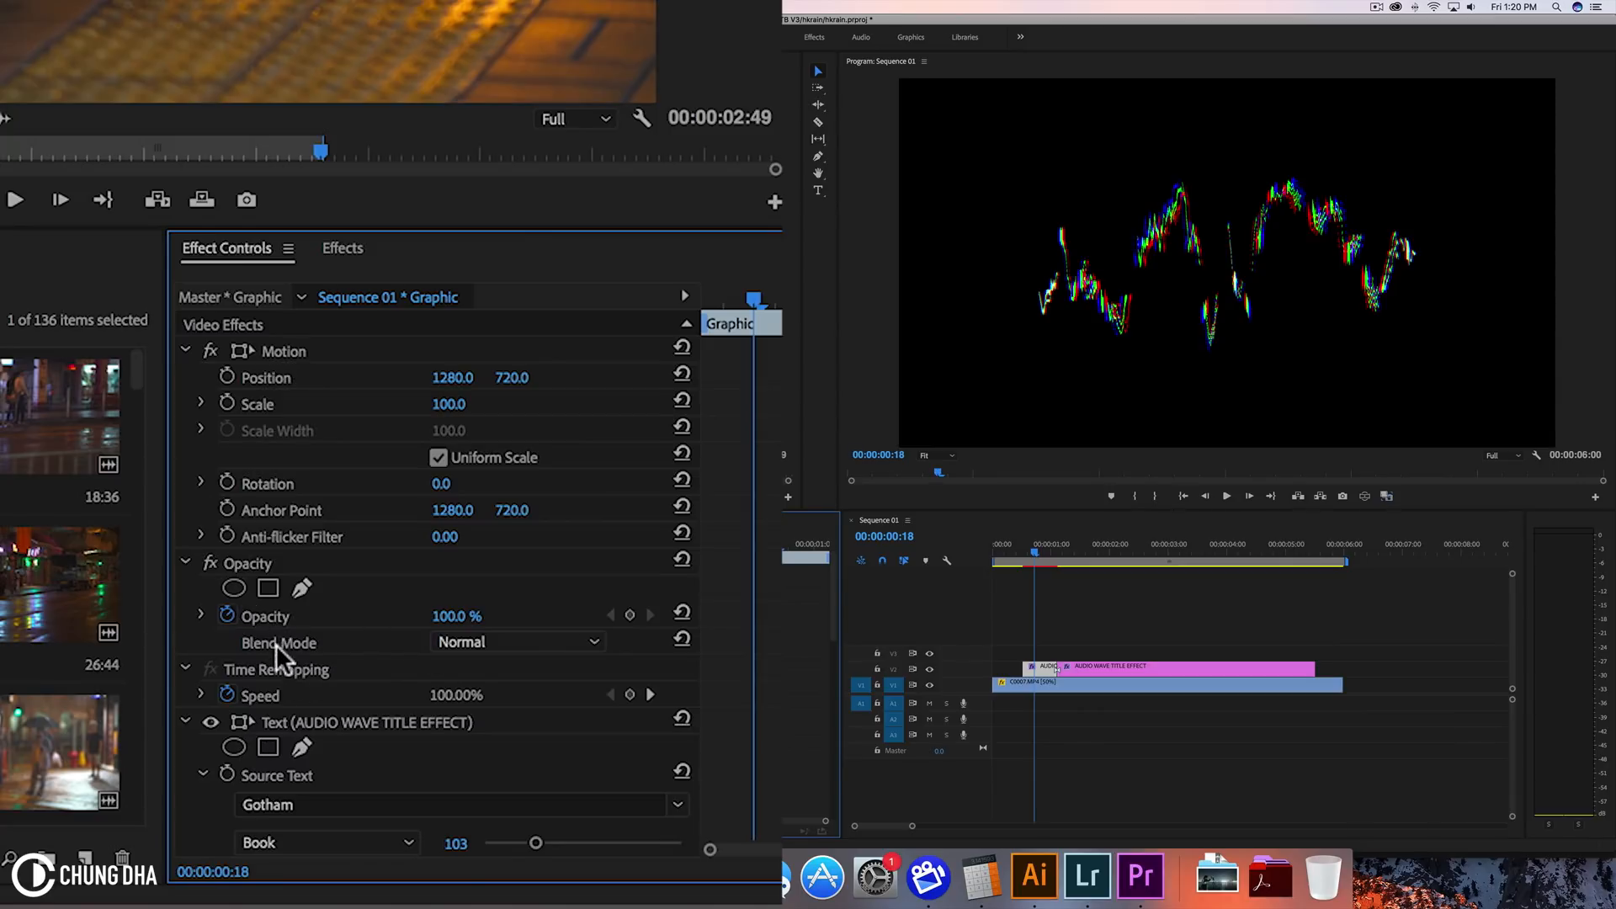
- Set the title's Opacity blend mode to Screen
click(516, 642)
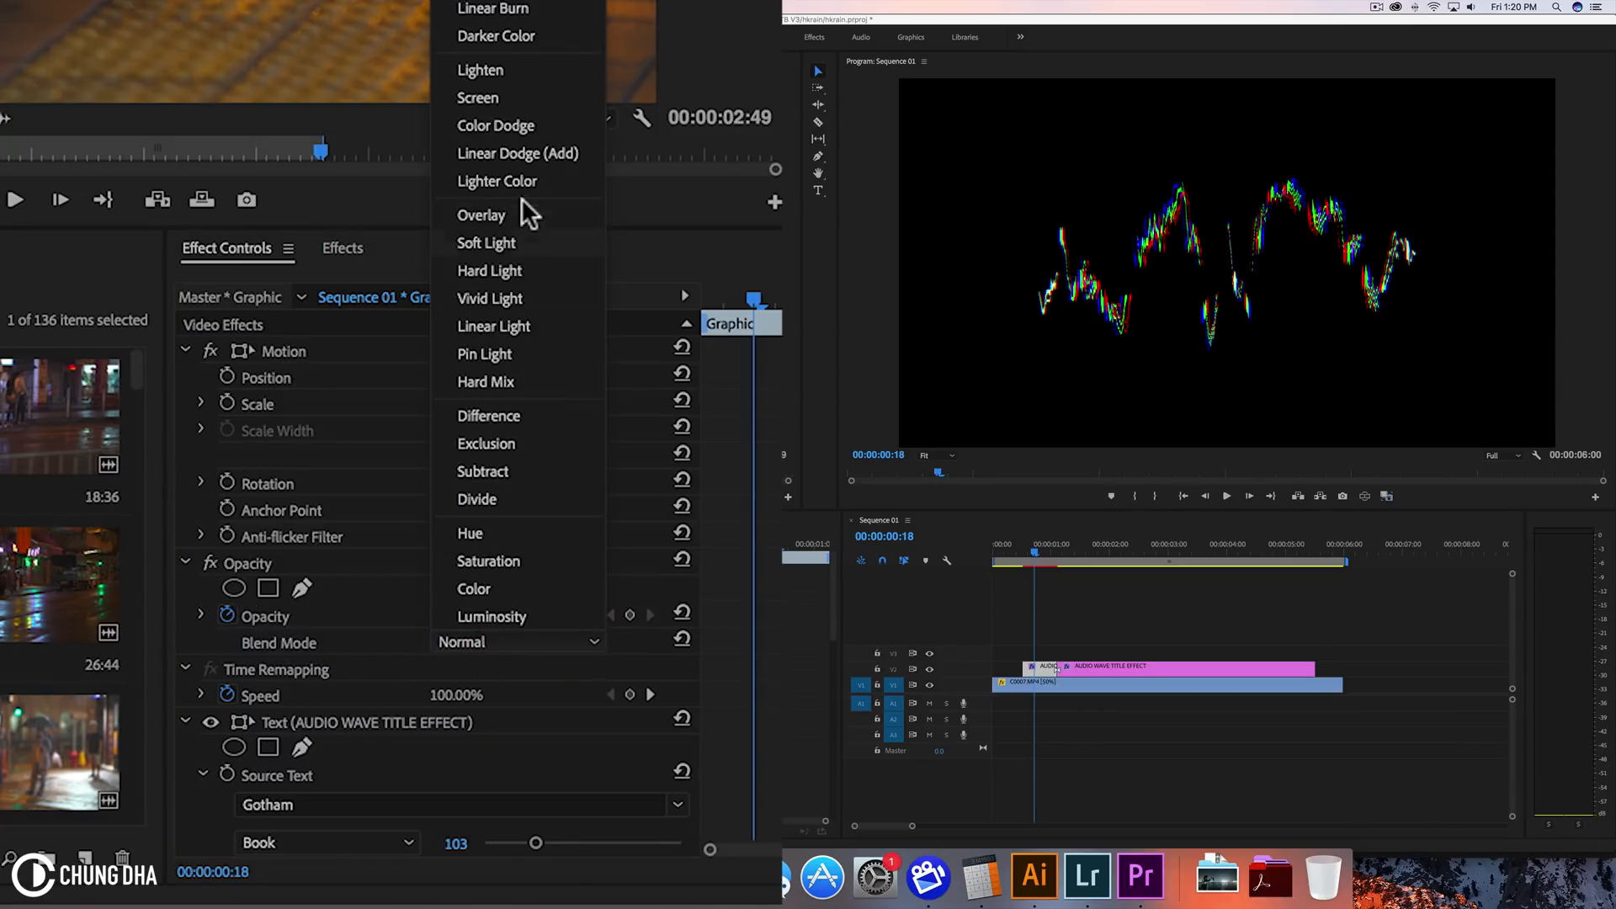
mouse_move(539, 71)
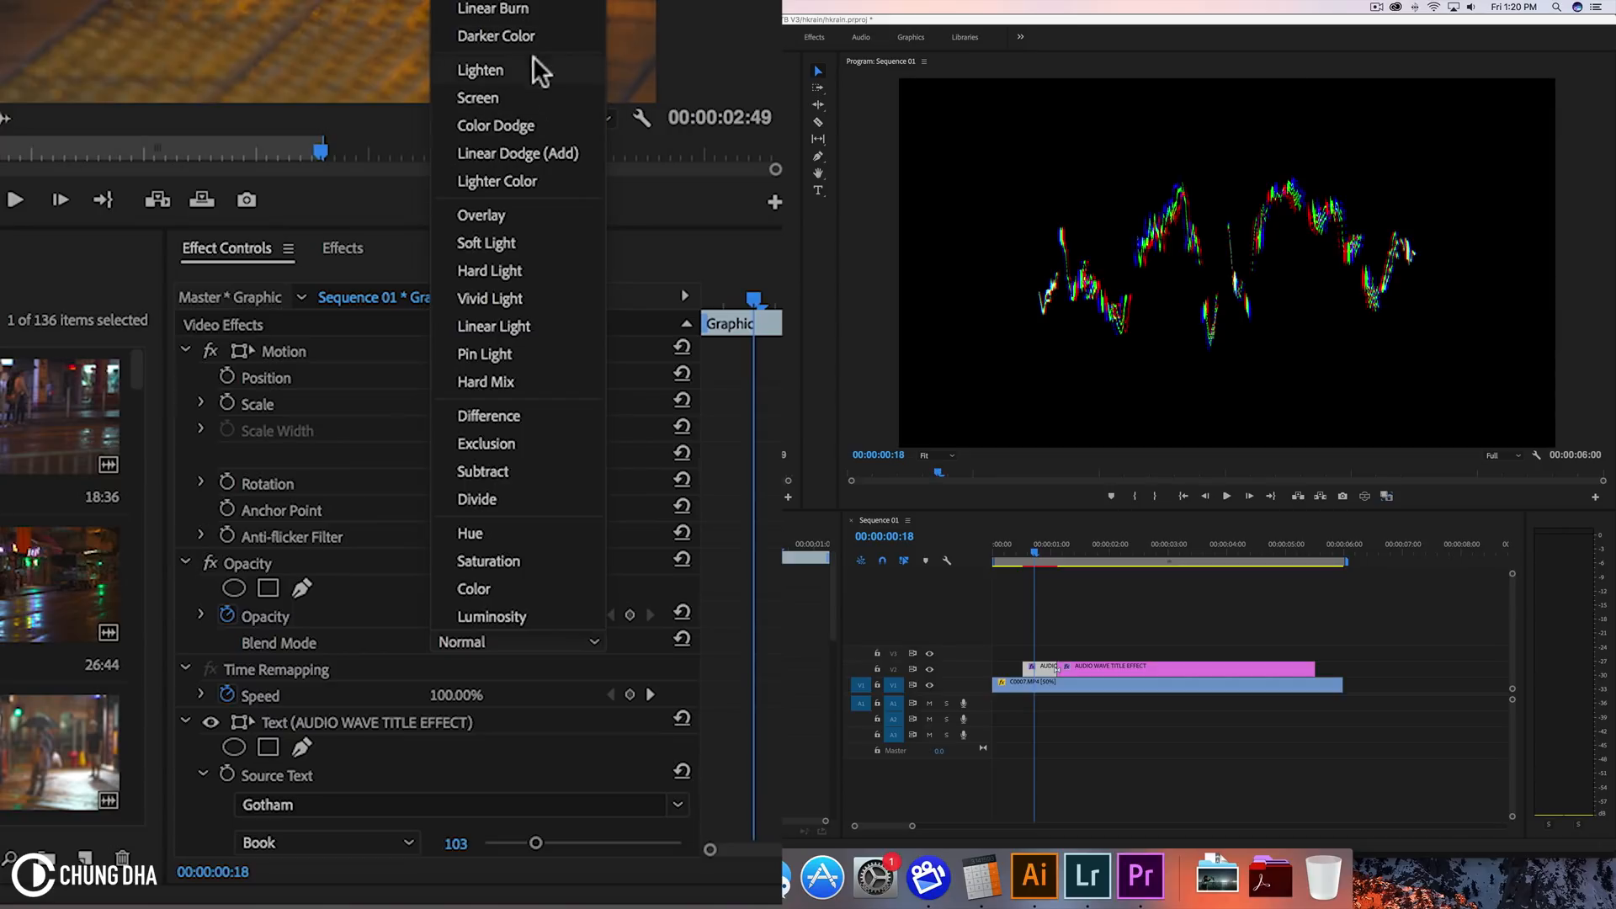
click(477, 97)
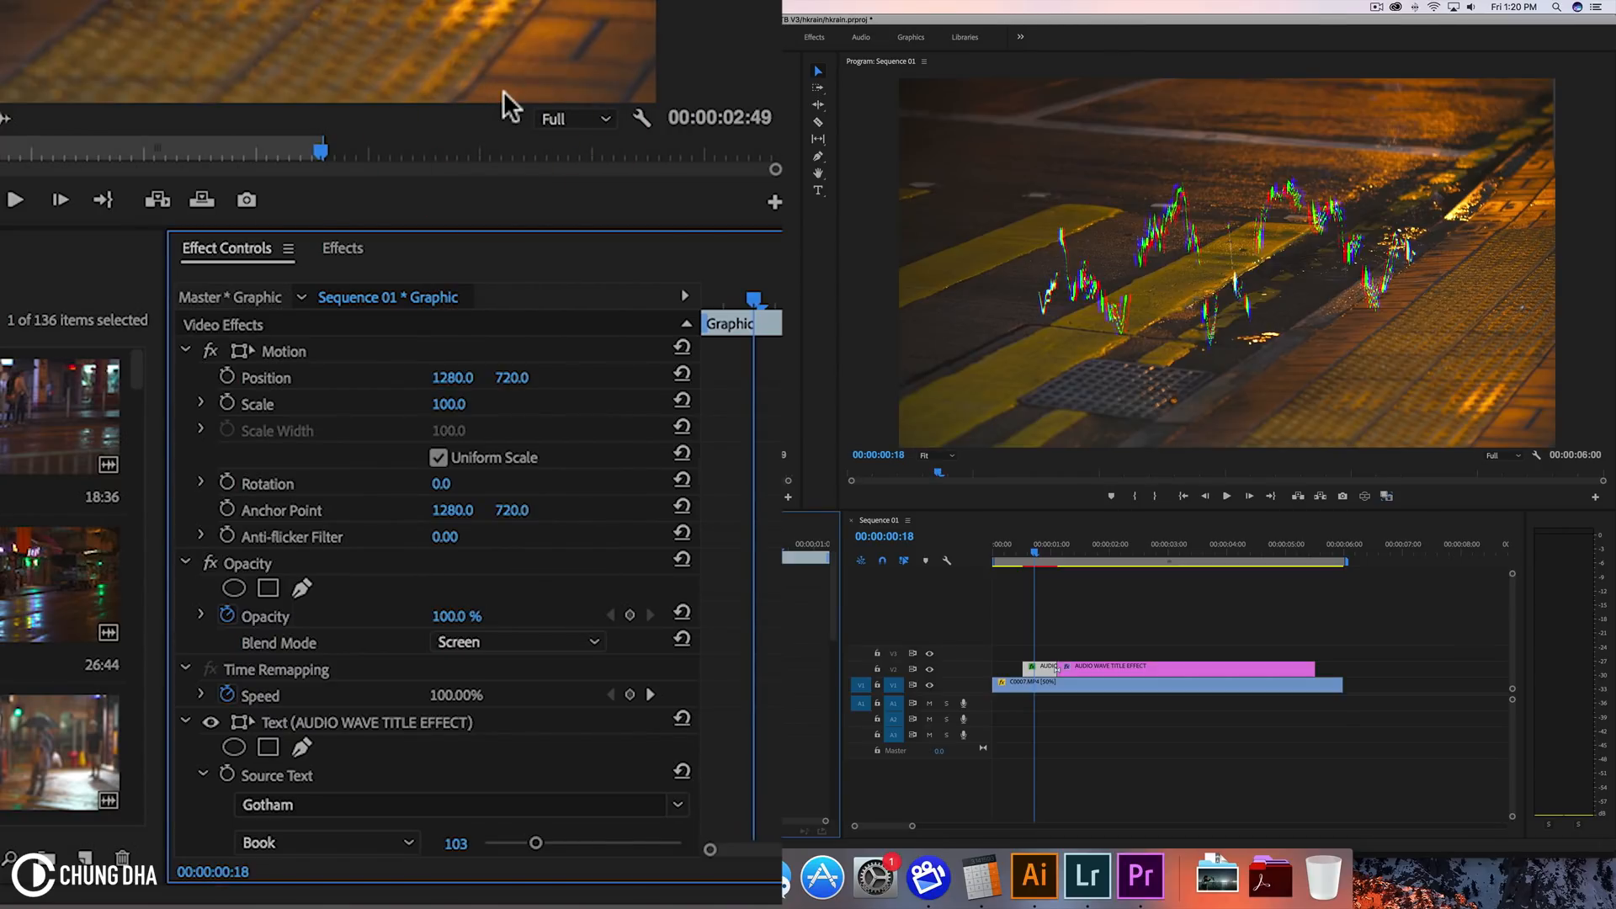